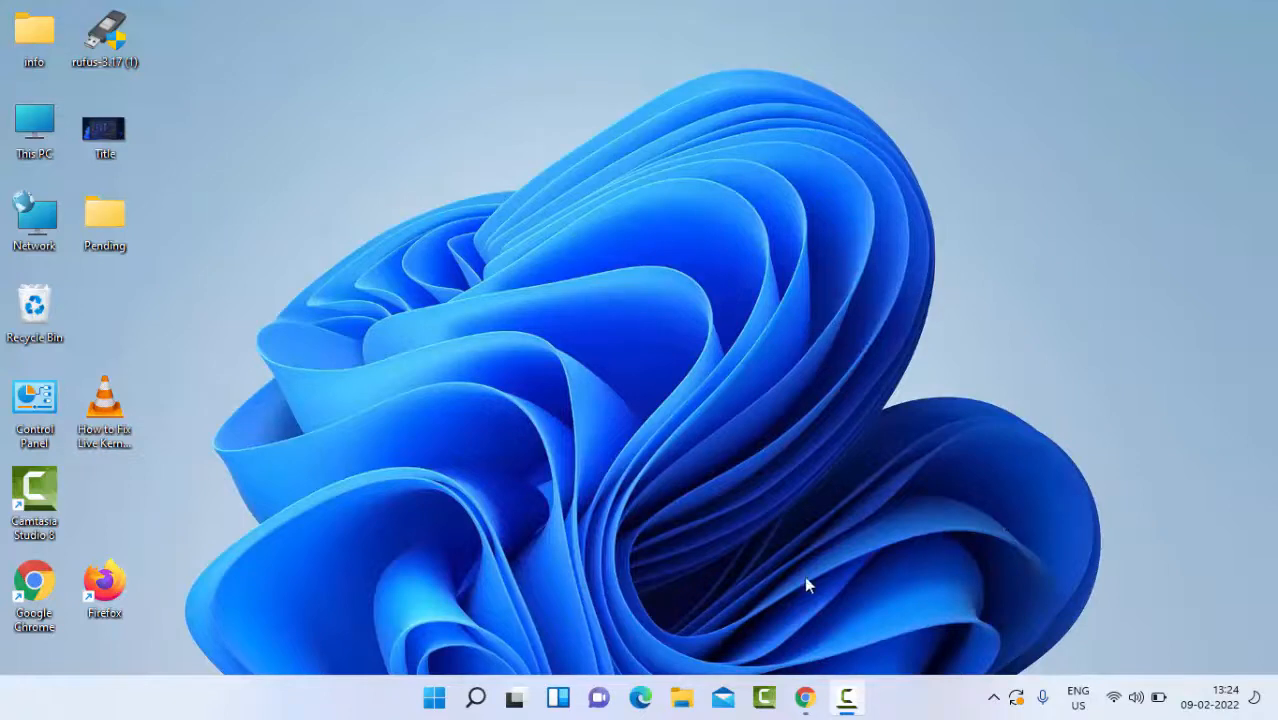
{"action": "mouse_move", "coordinate": [434, 696]}
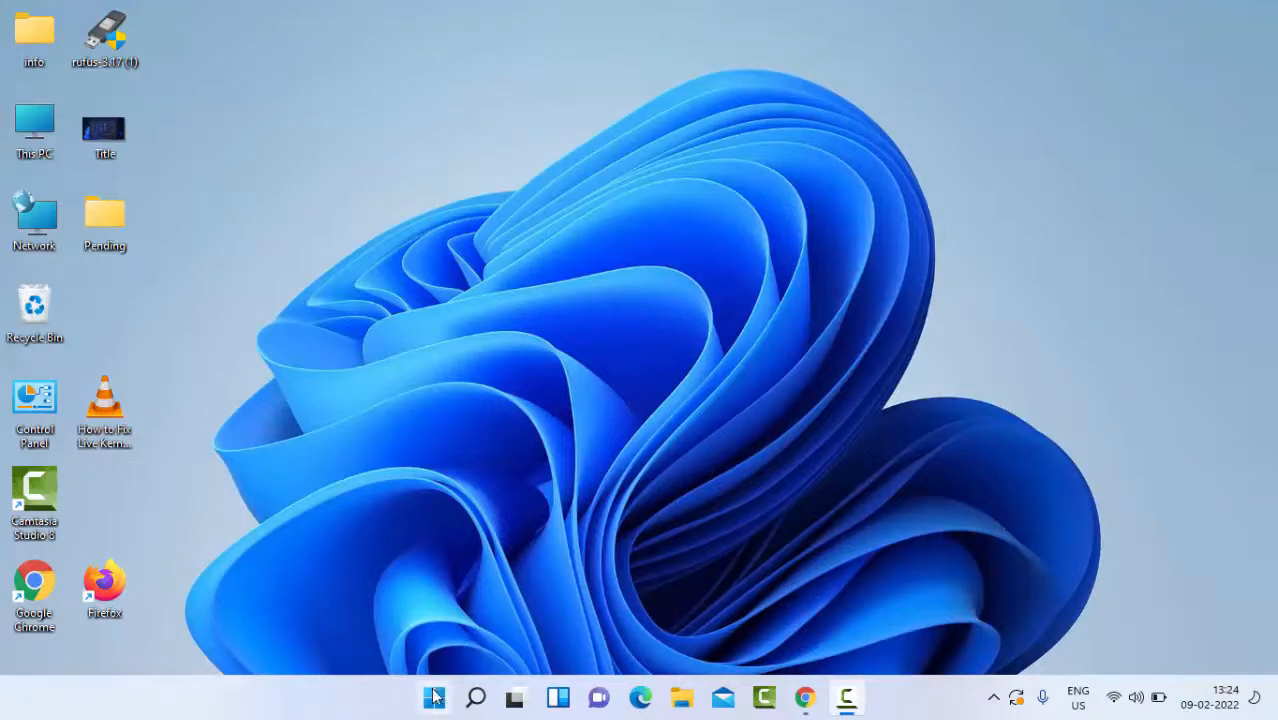
Step: Launch the Services app by searching 'services' from the Start menu
{"action": "left_click", "coordinate": [432, 696]}
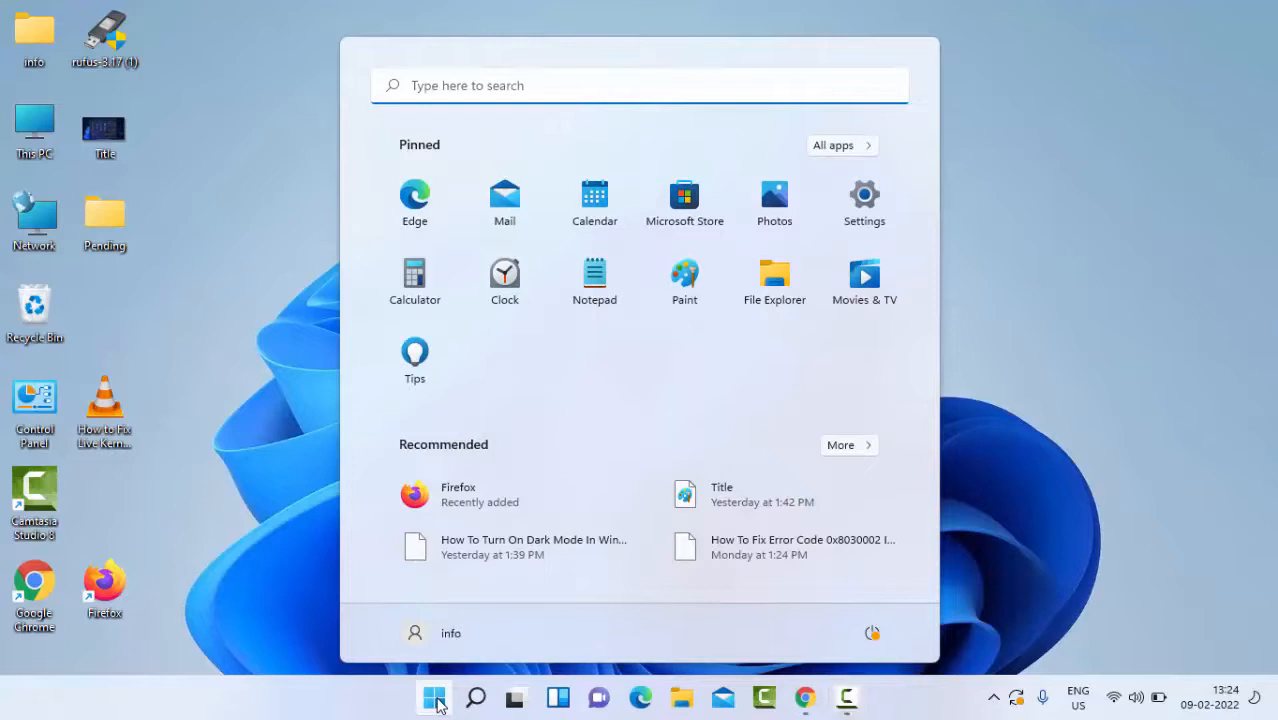
{"action": "type", "text": "services"}
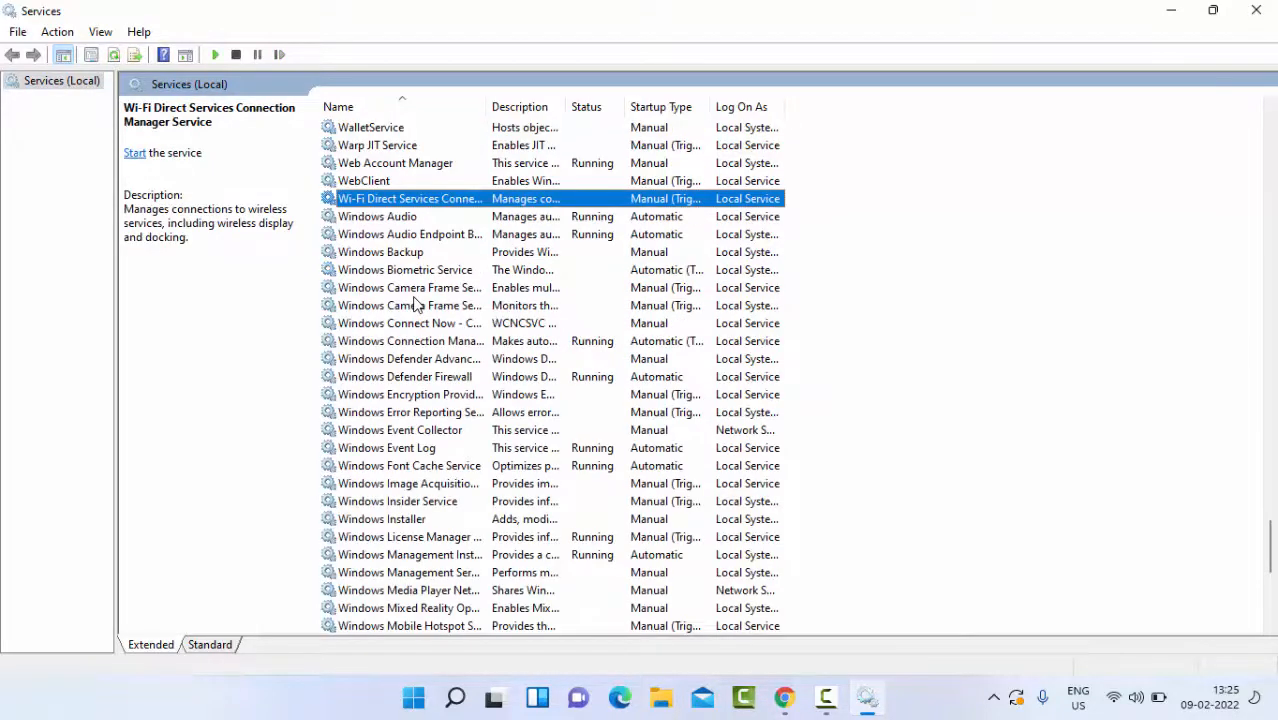
Step: Browse the service list down to the Windows Update entry and select it
{"action": "left_click", "coordinate": [378, 216]}
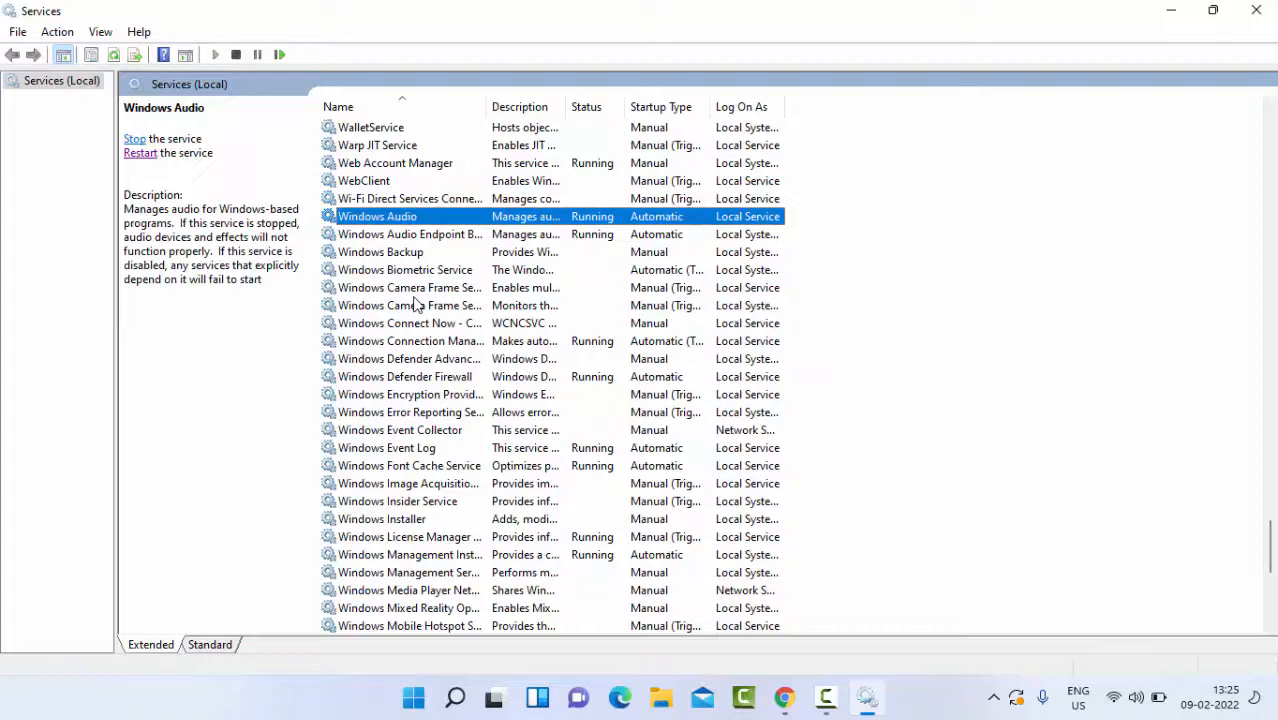
{"action": "left_click", "coordinate": [410, 322]}
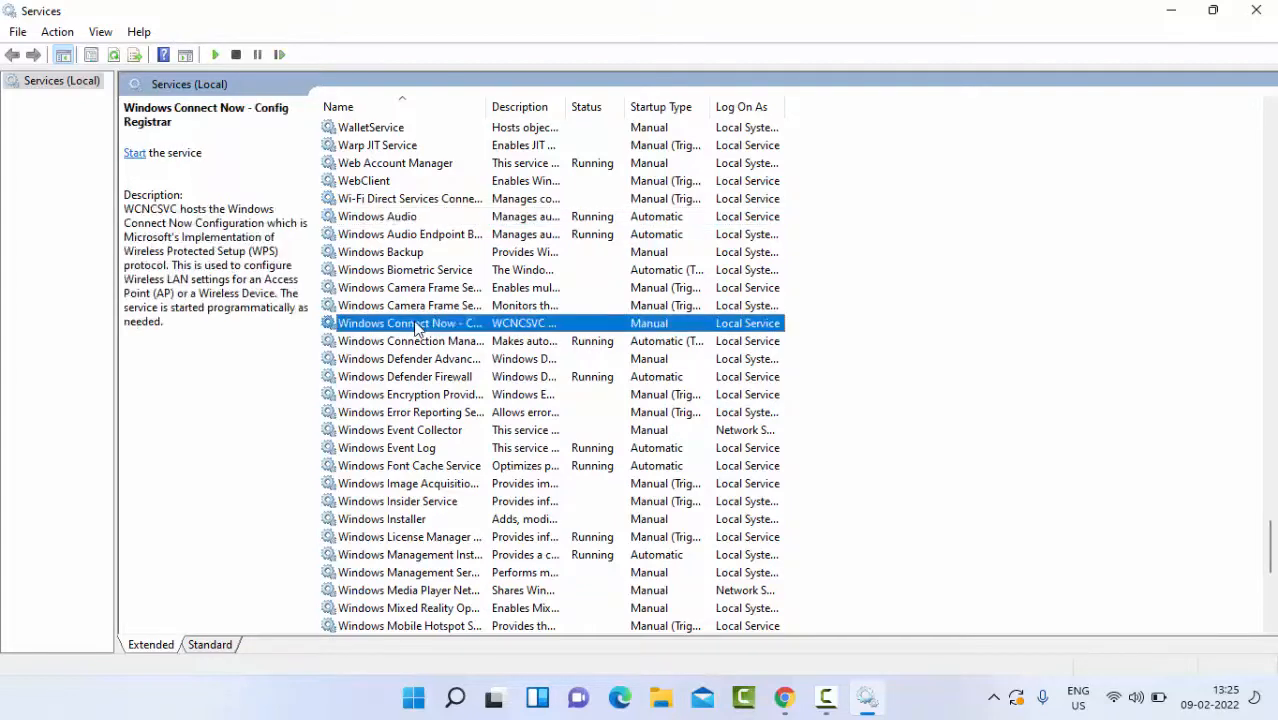
{"action": "scroll", "scroll_direction": "down", "scroll_amount": 3}
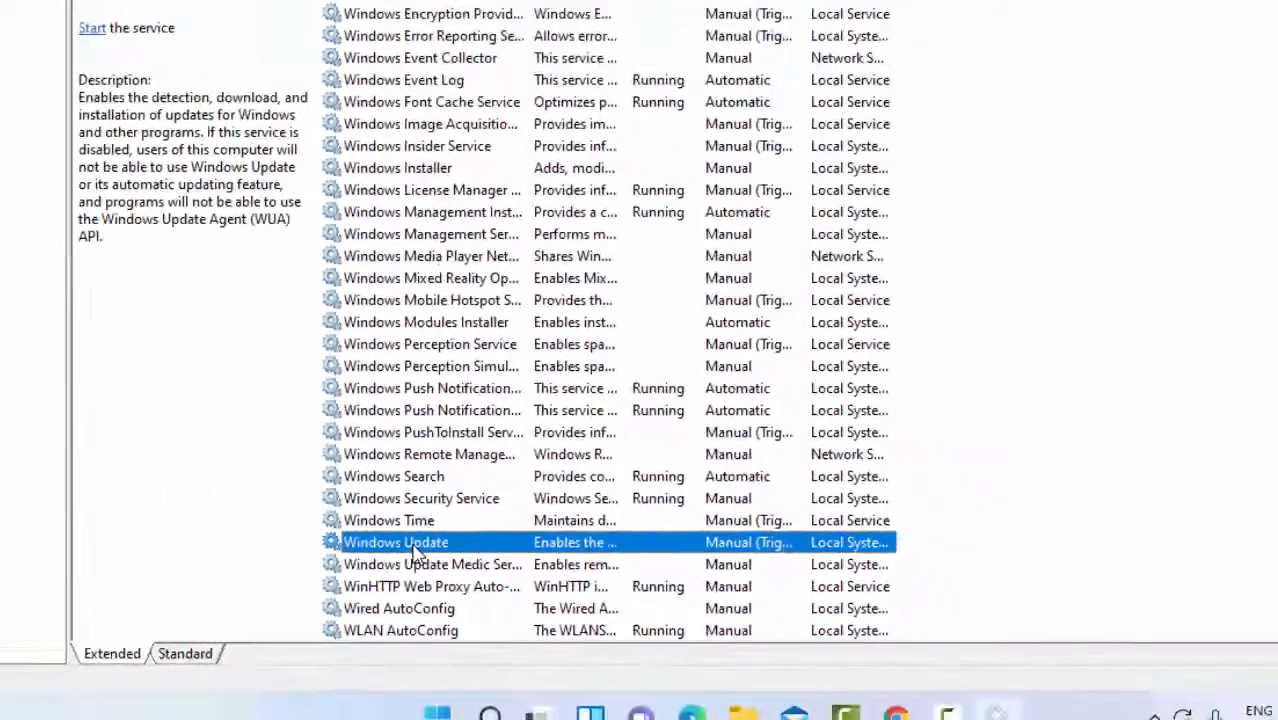
Step: Set the Windows Update service's startup type to Automatic and start it
{"action": "double_click", "coordinate": [396, 542]}
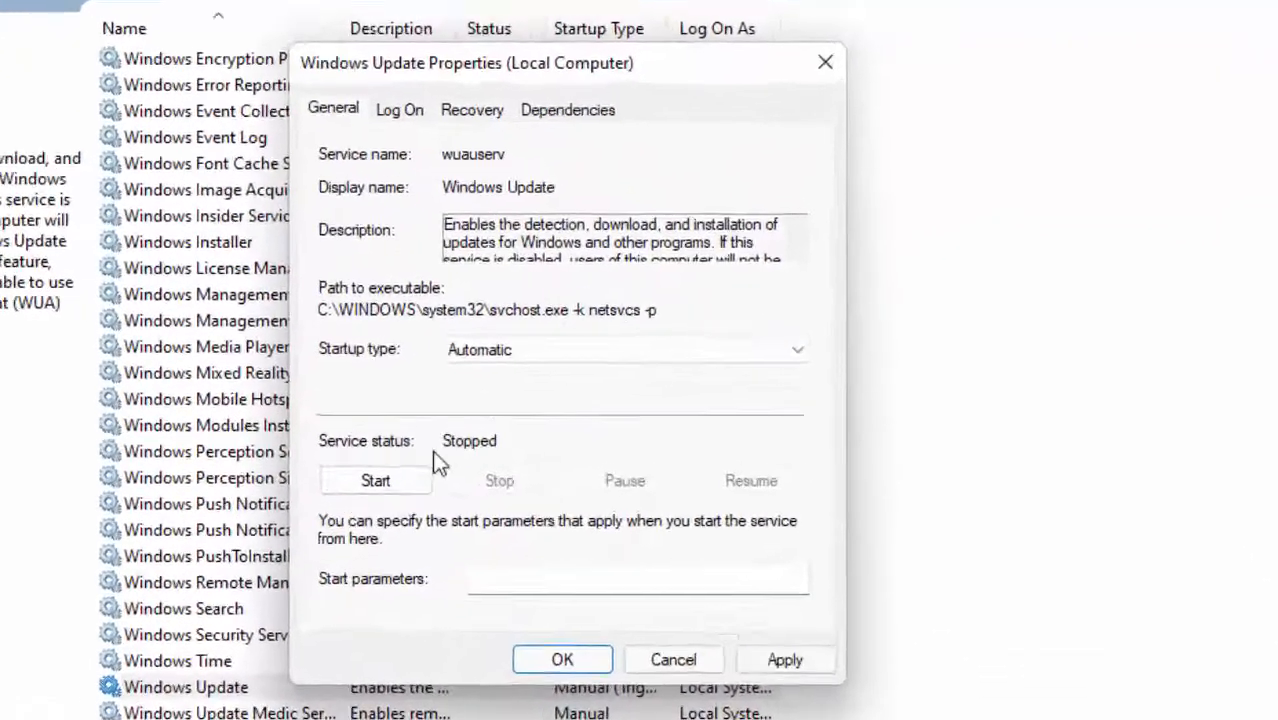
{"action": "left_click", "coordinate": [376, 480]}
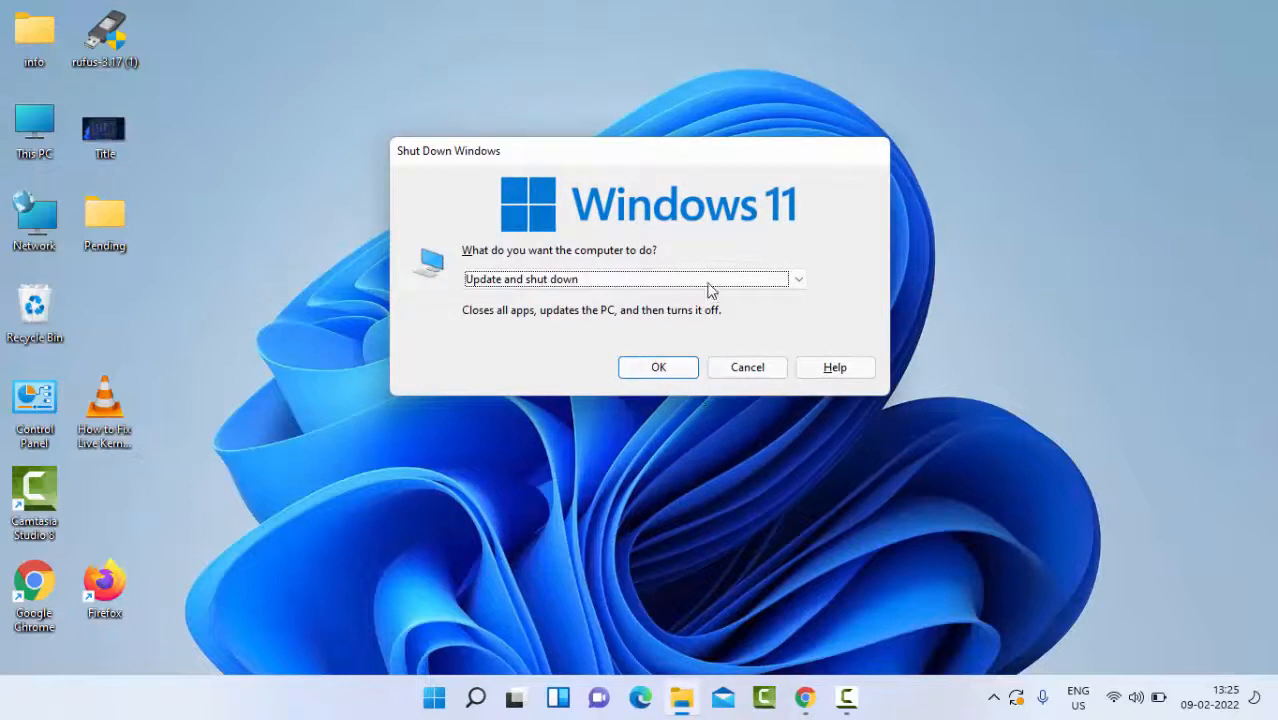
Step: Cancel the Shut Down Windows dialog to return to the desktop
{"action": "left_click", "coordinate": [746, 368]}
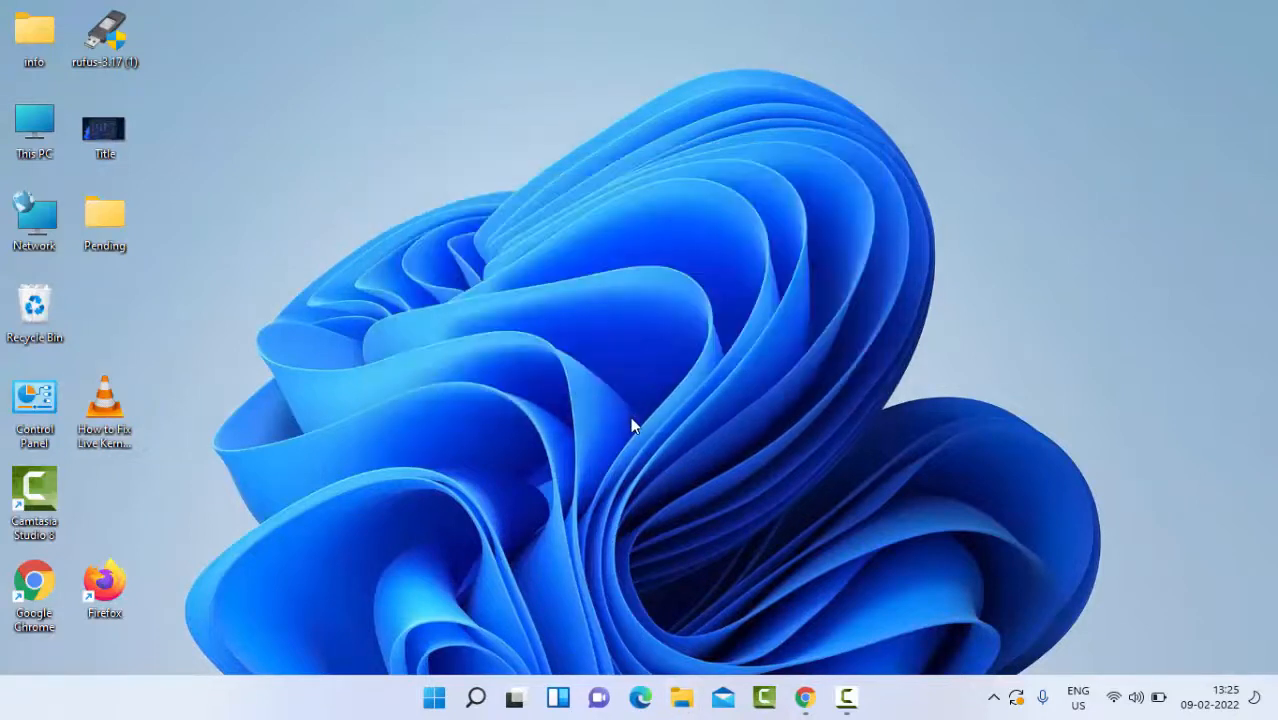
{"action": "mouse_move", "coordinate": [584, 500]}
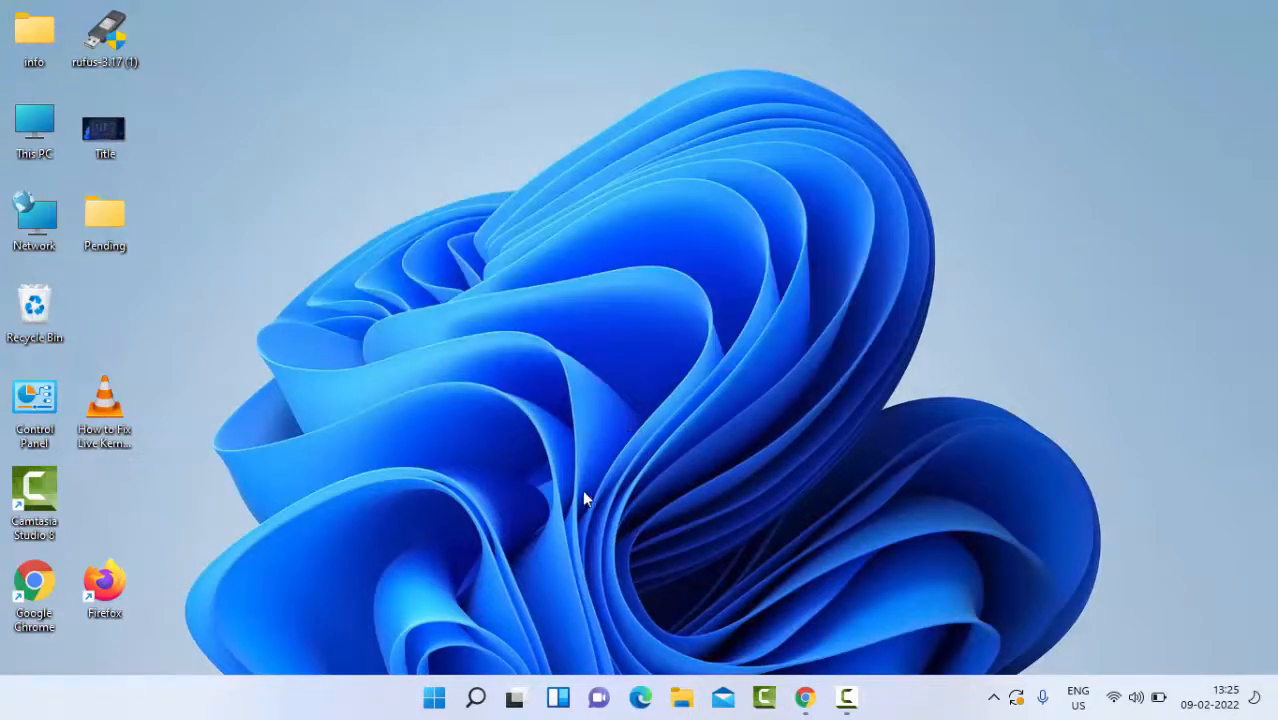
{"action": "mouse_move", "coordinate": [536, 556]}
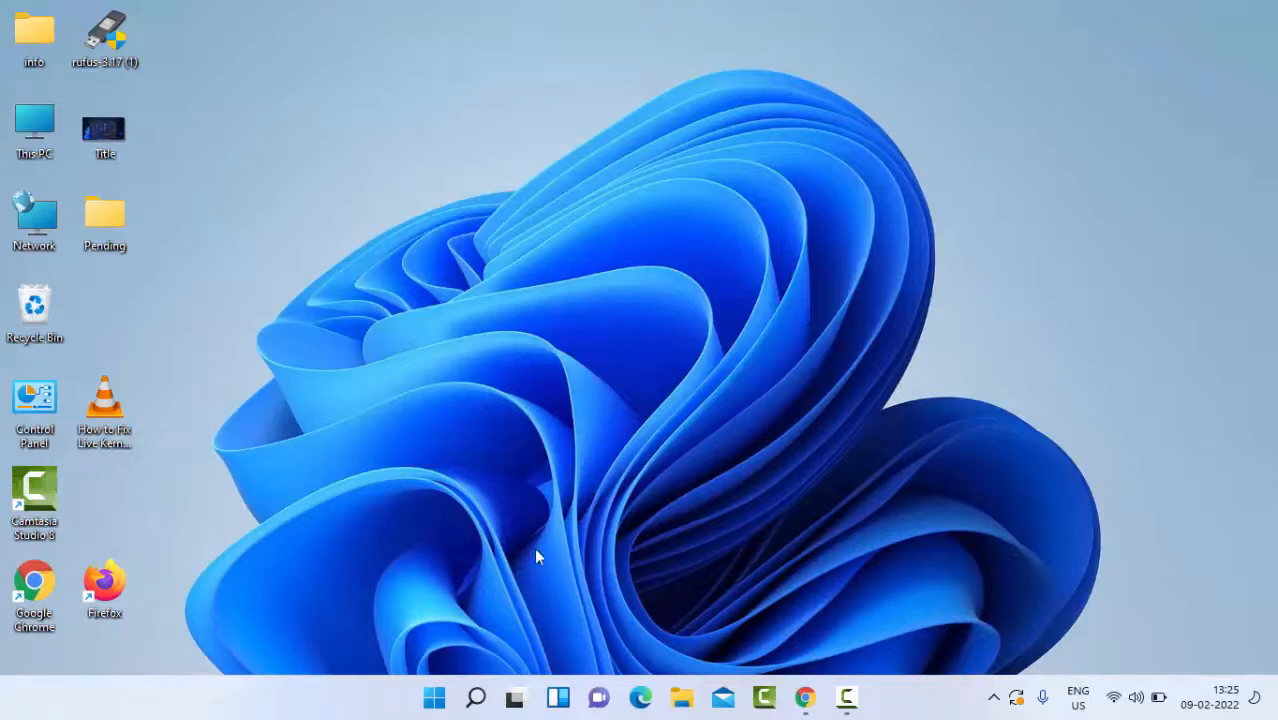
Step: Launch Troubleshoot settings by searching 'troubleshoot settings' from Start
{"action": "left_click", "coordinate": [434, 696]}
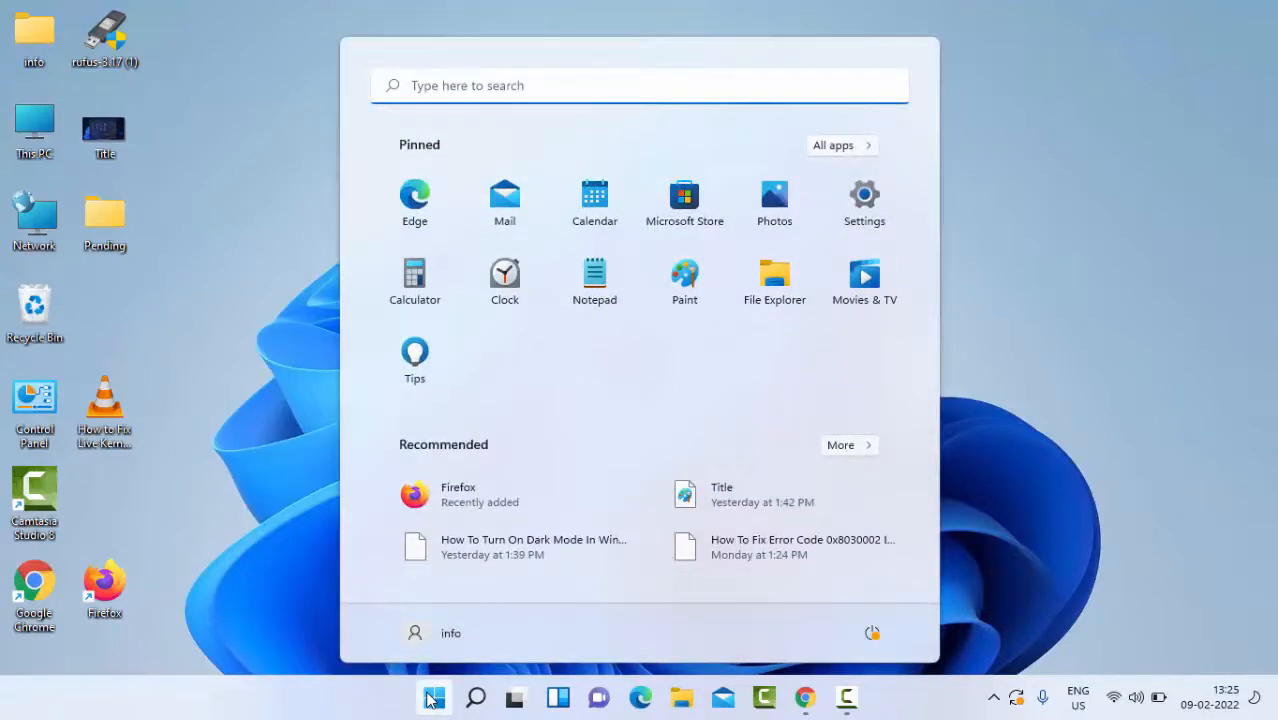
{"action": "type", "text": "troubleshoot settings"}
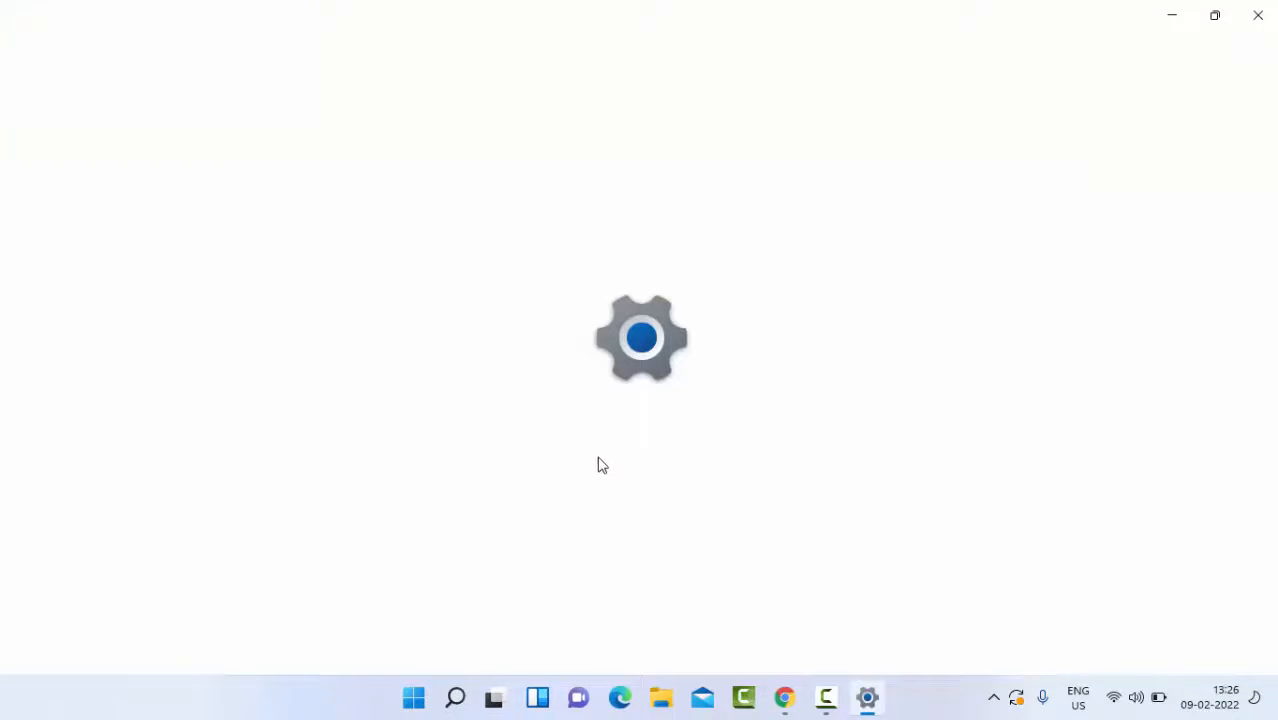
{"action": "mouse_move", "coordinate": [572, 476]}
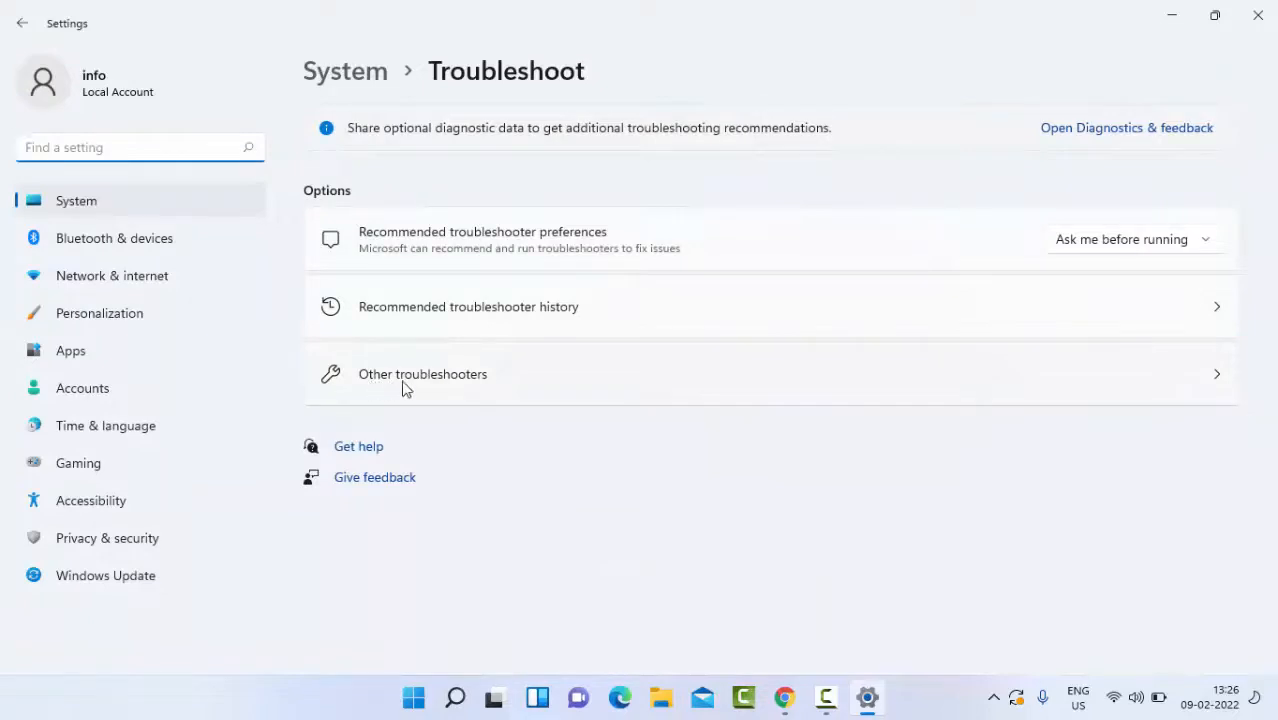
Step: Run the Windows Update troubleshooter from the Other troubleshooters list
{"action": "left_click", "coordinate": [422, 374]}
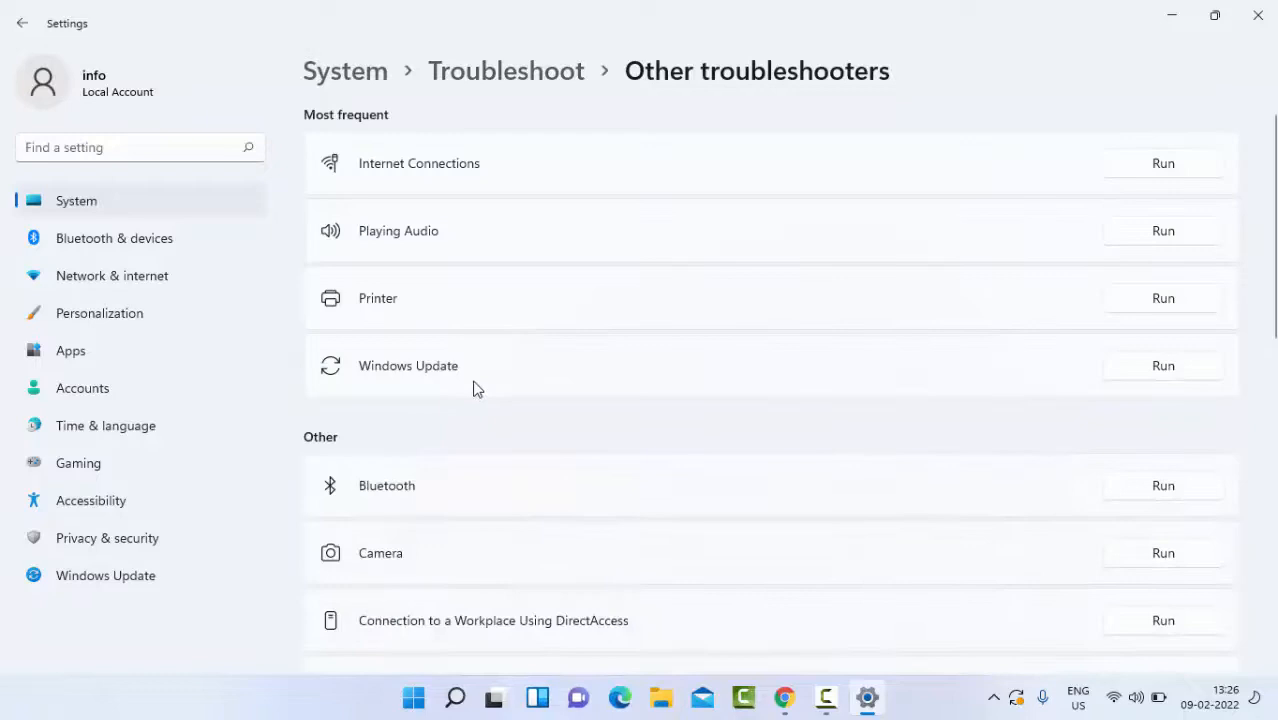
{"action": "mouse_move", "coordinate": [390, 388]}
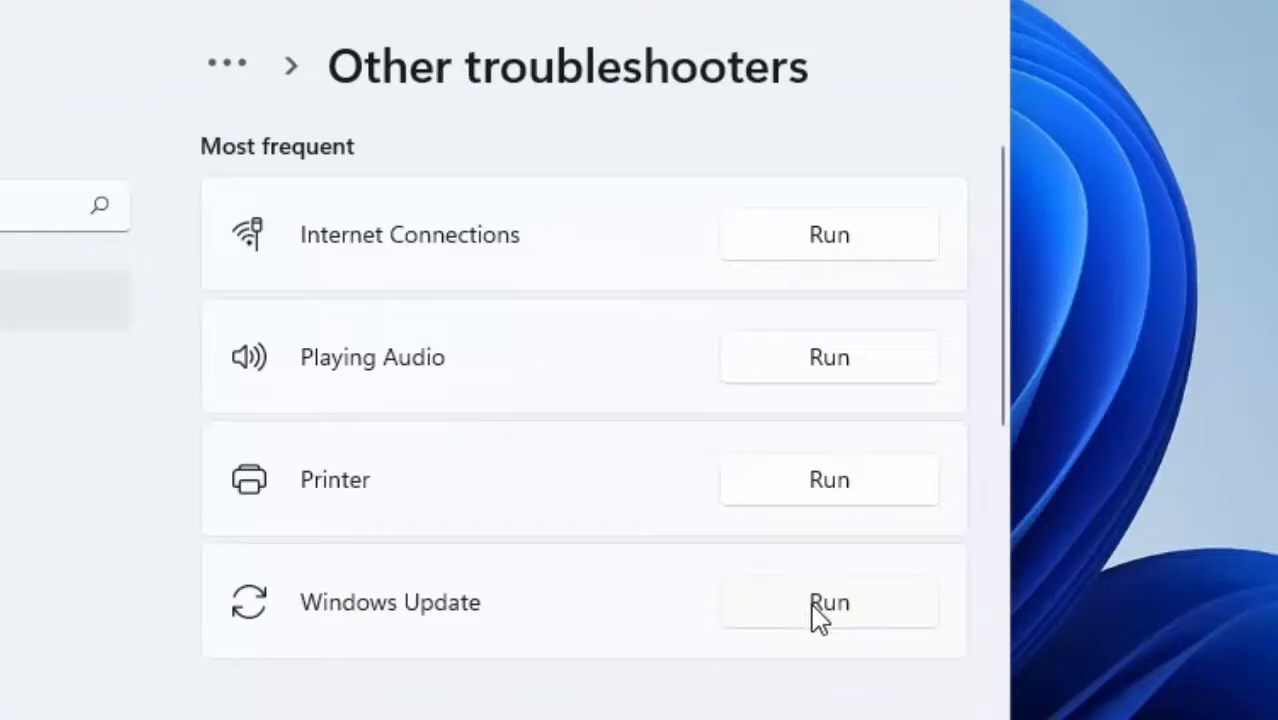
{"action": "left_click", "coordinate": [828, 602]}
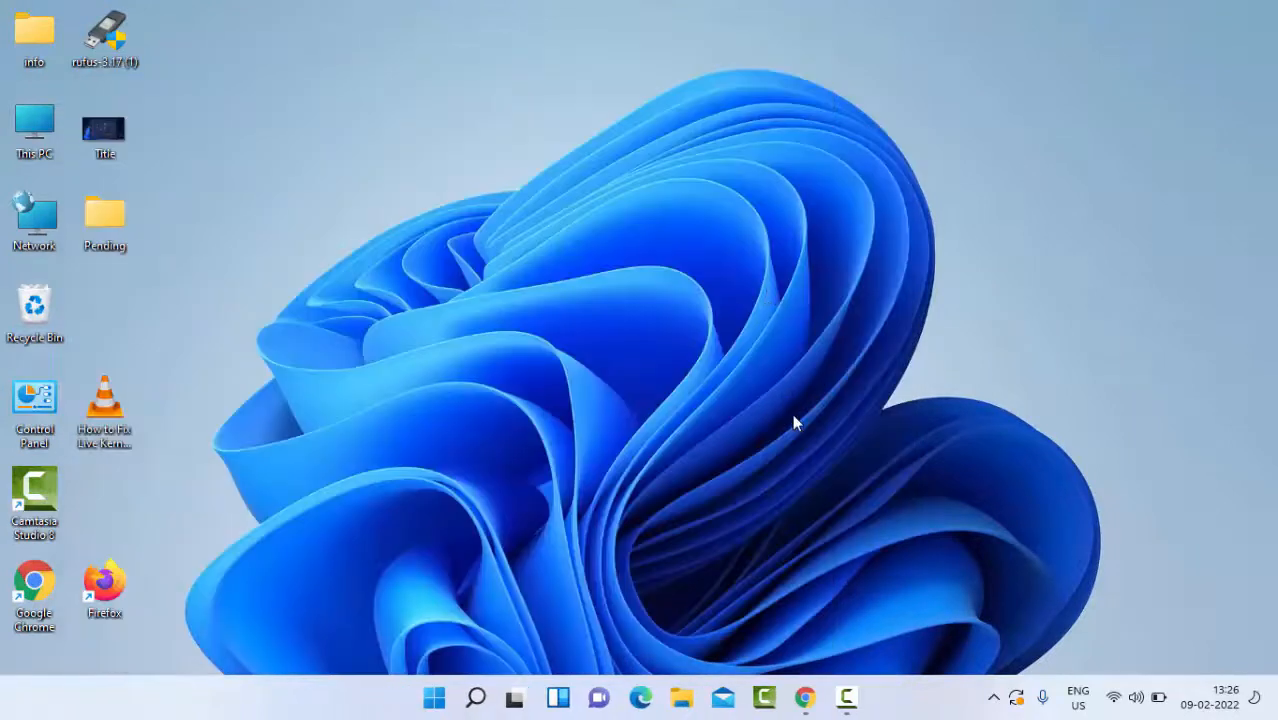
Step: Bring up the shut down dialog with Alt+F4 and cancel it
{"action": "key", "text": "alt+F4"}
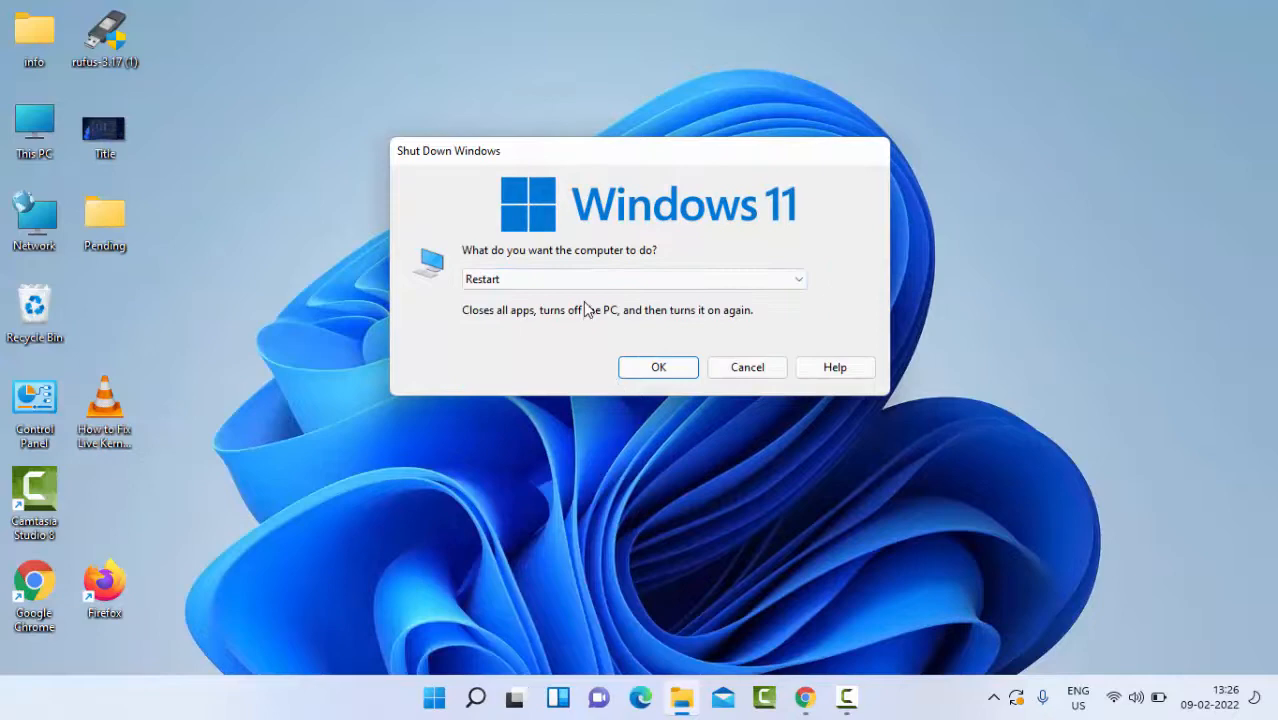
{"action": "left_click", "coordinate": [748, 368]}
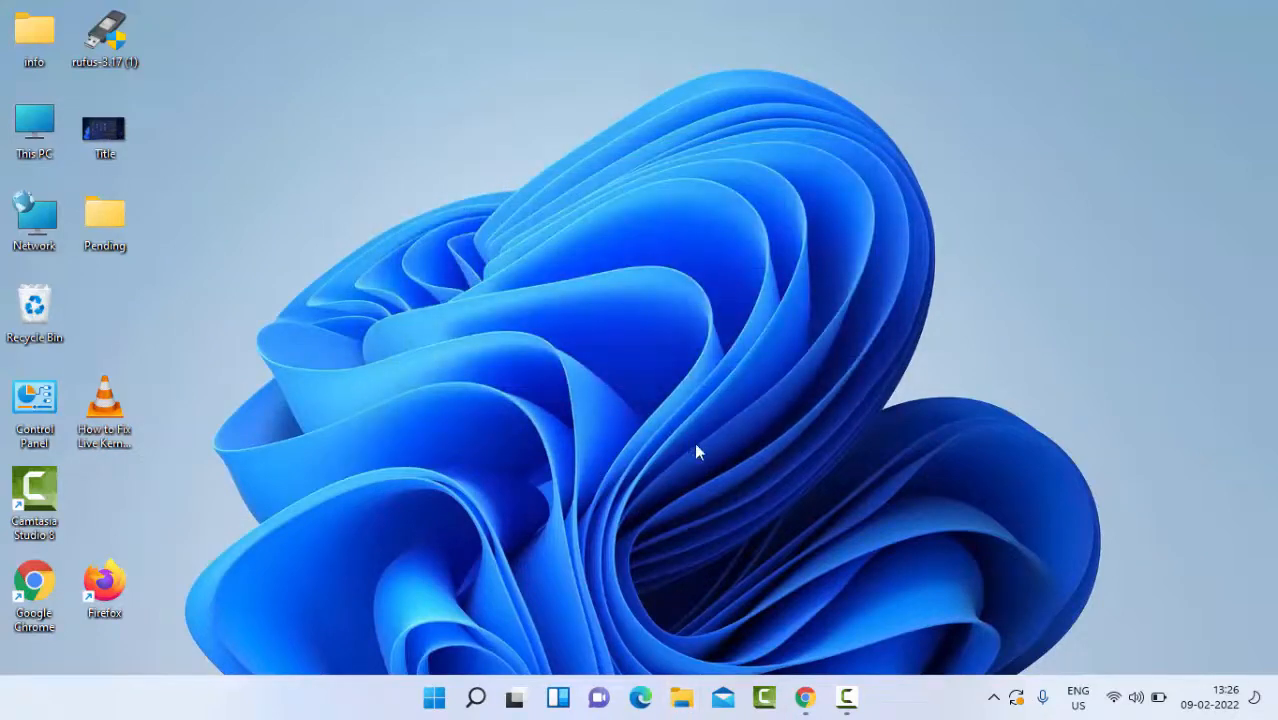
{"action": "mouse_move", "coordinate": [616, 498]}
{"action": "type", "text": "comma"}
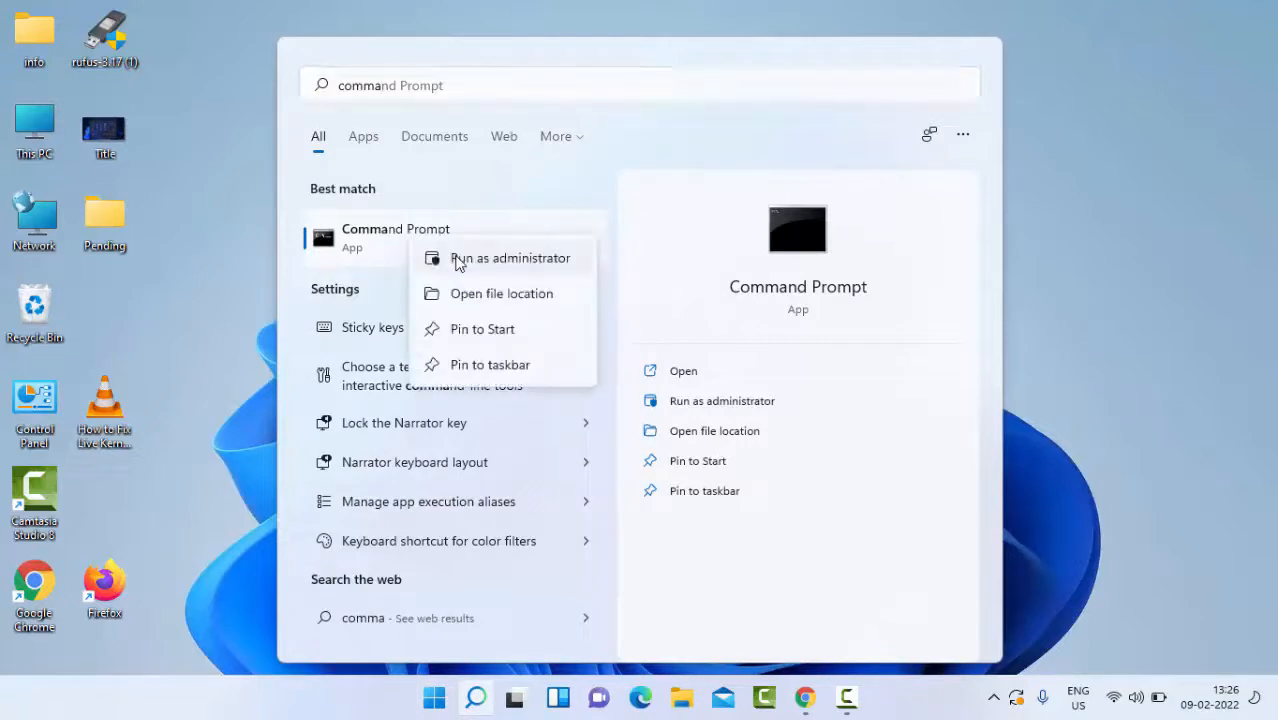
{"action": "mouse_move", "coordinate": [500, 268]}
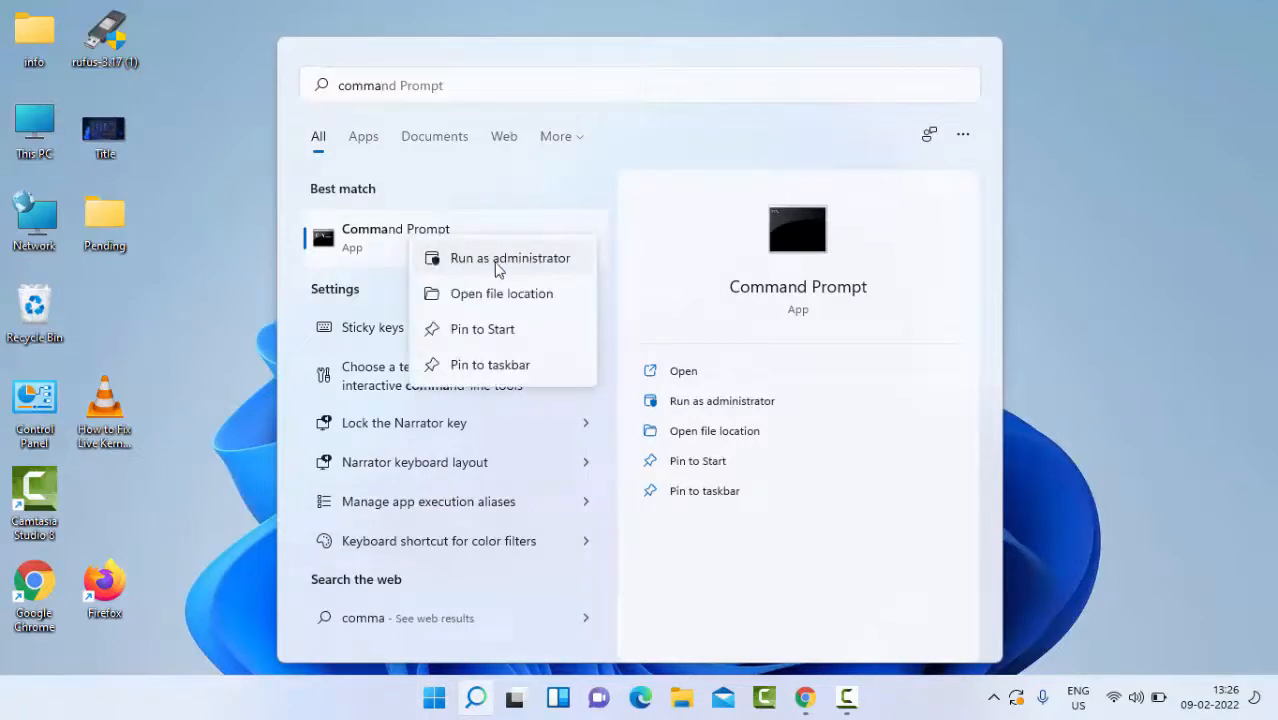
Step: Run 'sfc /scannow' in an administrator Command Prompt
{"action": "left_click", "coordinate": [508, 256]}
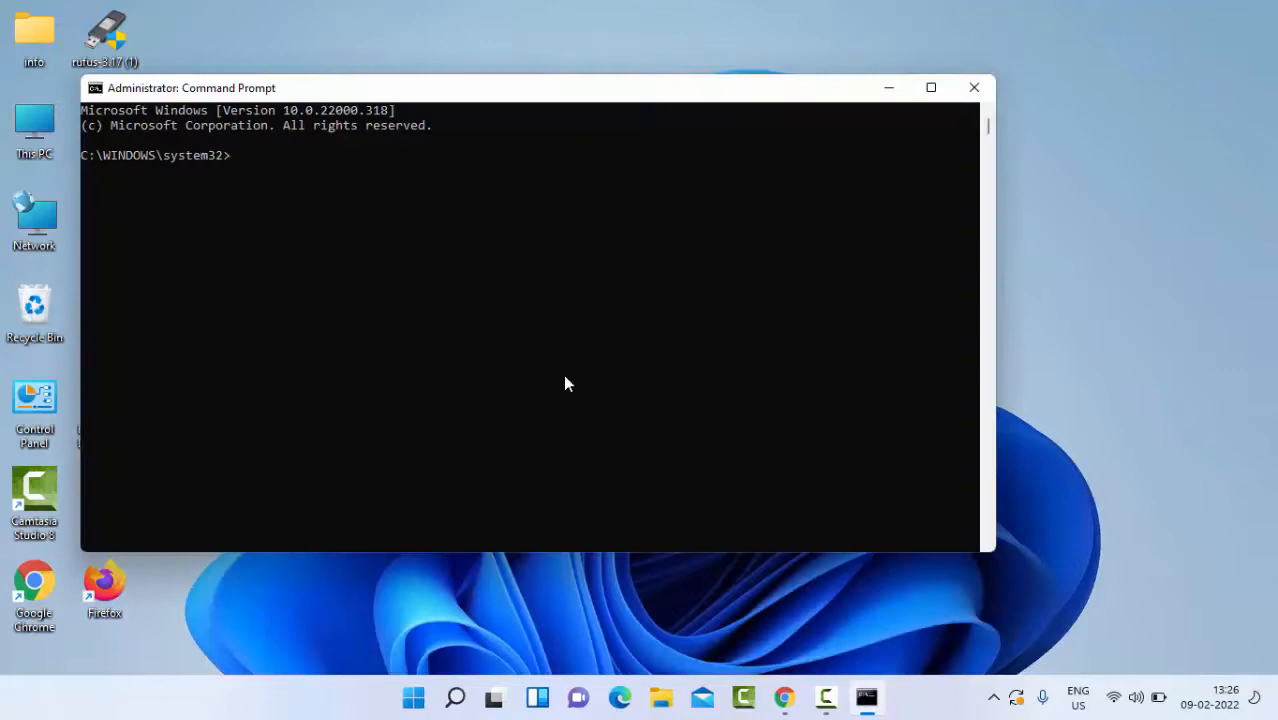
{"action": "type", "text": "sfc"}
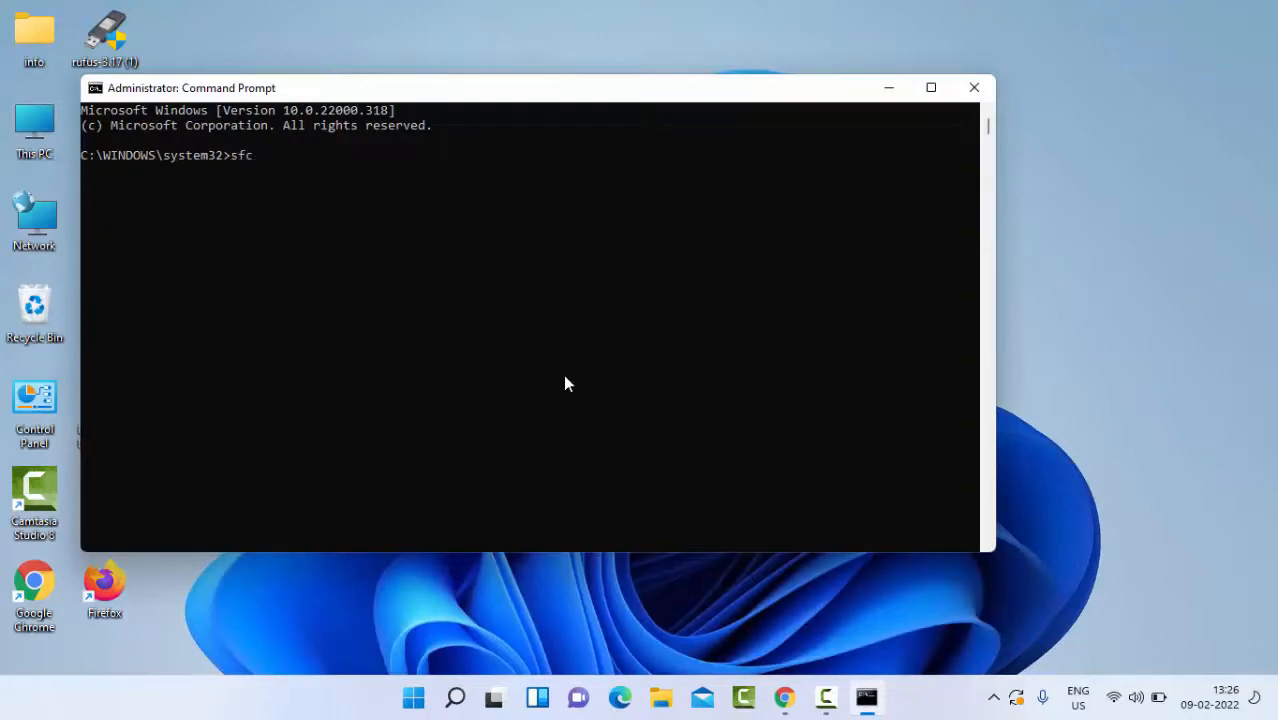
{"action": "type", "text": "/scannow"}
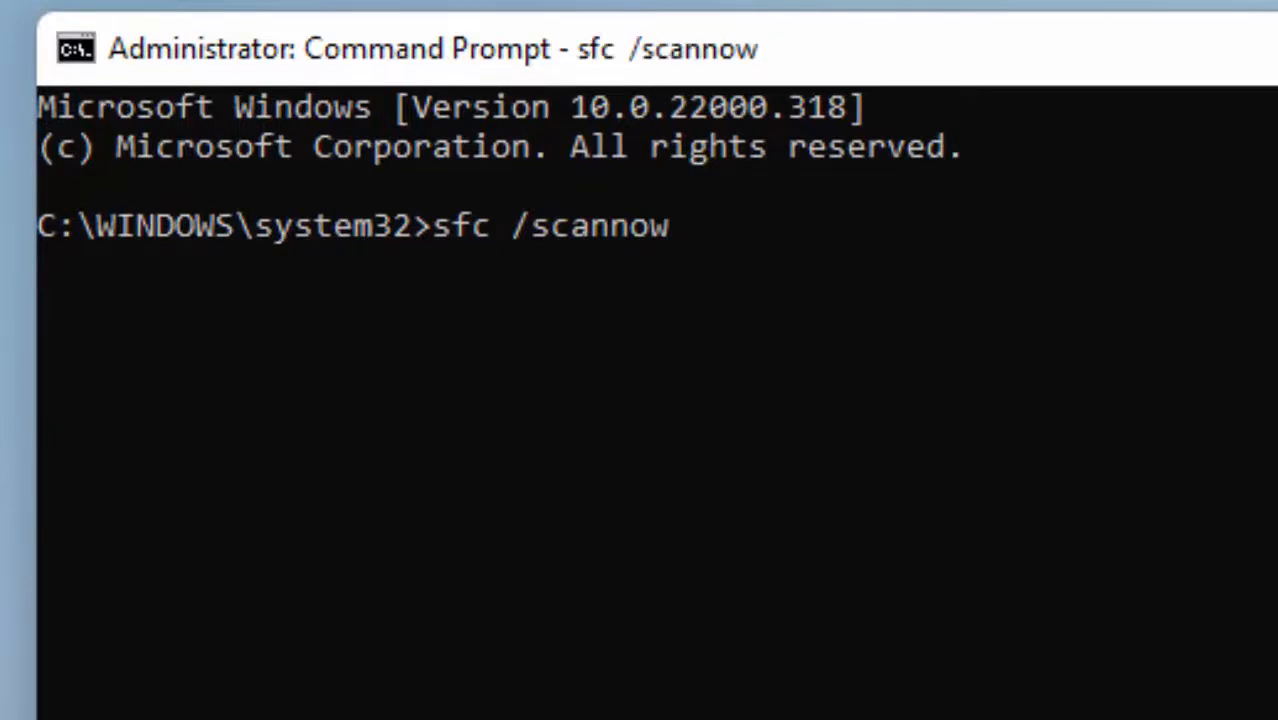
{"action": "key", "text": "Return"}
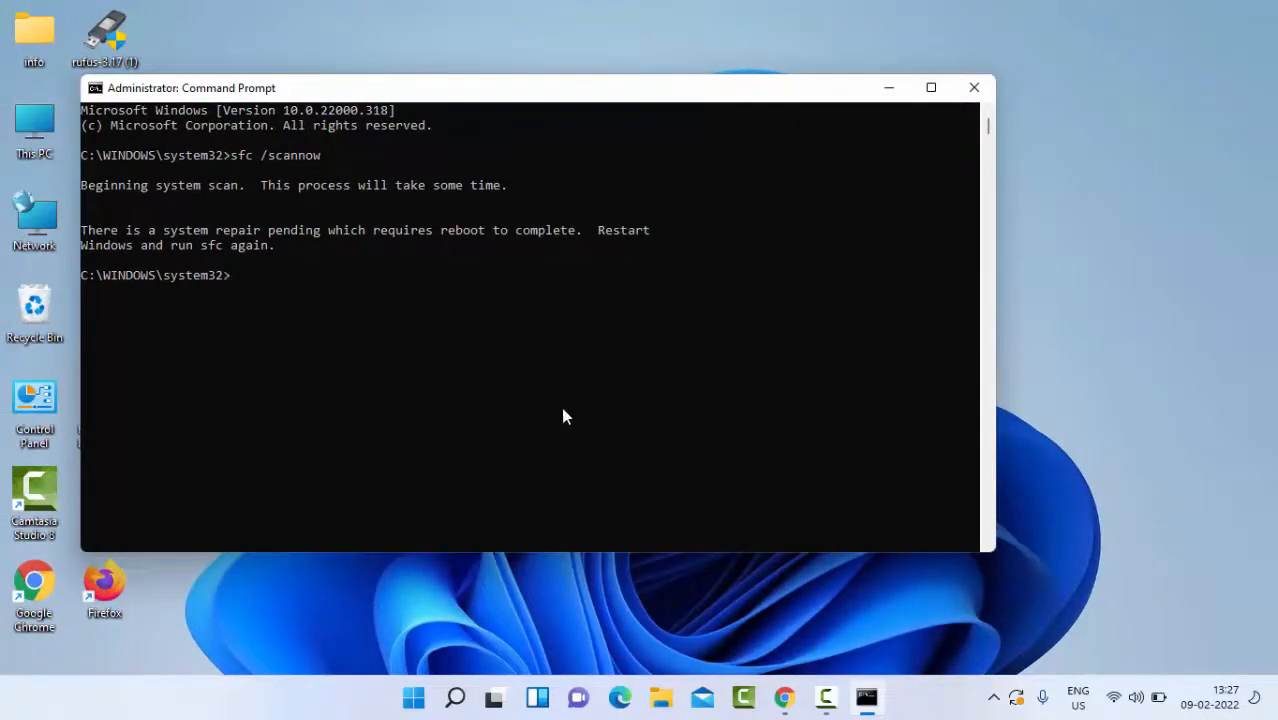
{"action": "mouse_move", "coordinate": [938, 156]}
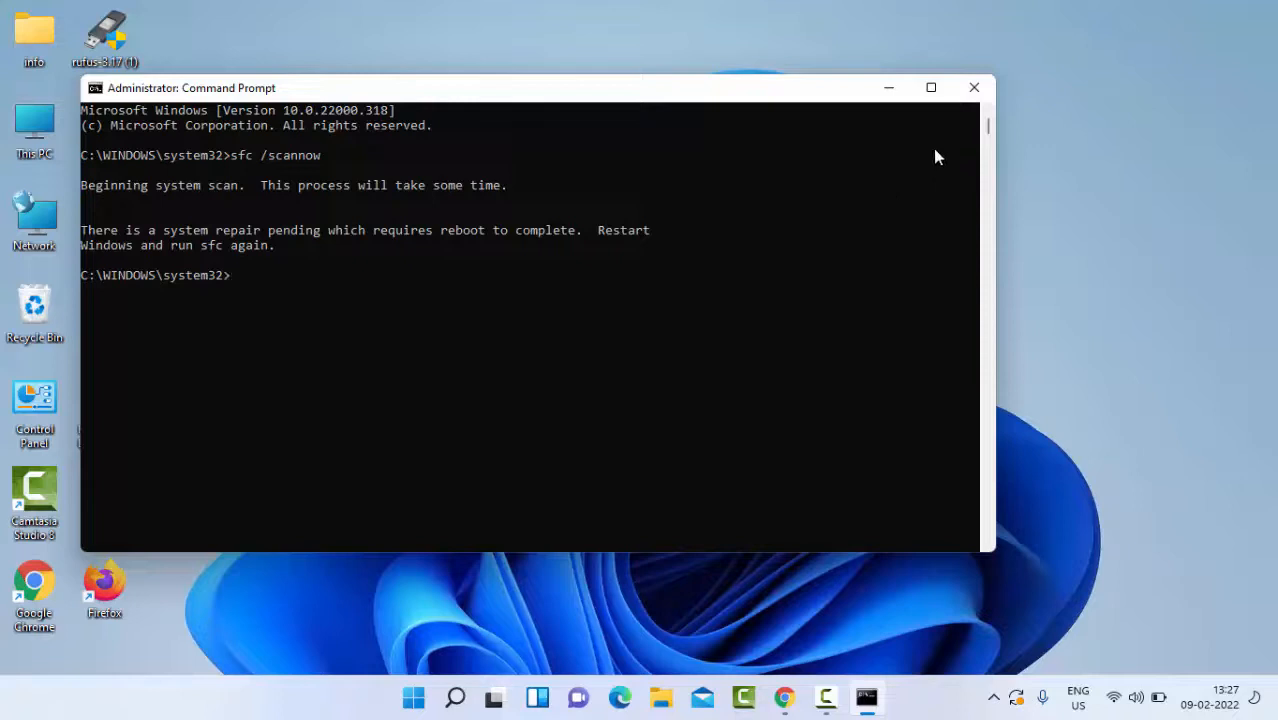
Step: Close Command Prompt and bring up the shut down dialog's power action list
{"action": "left_click", "coordinate": [972, 88]}
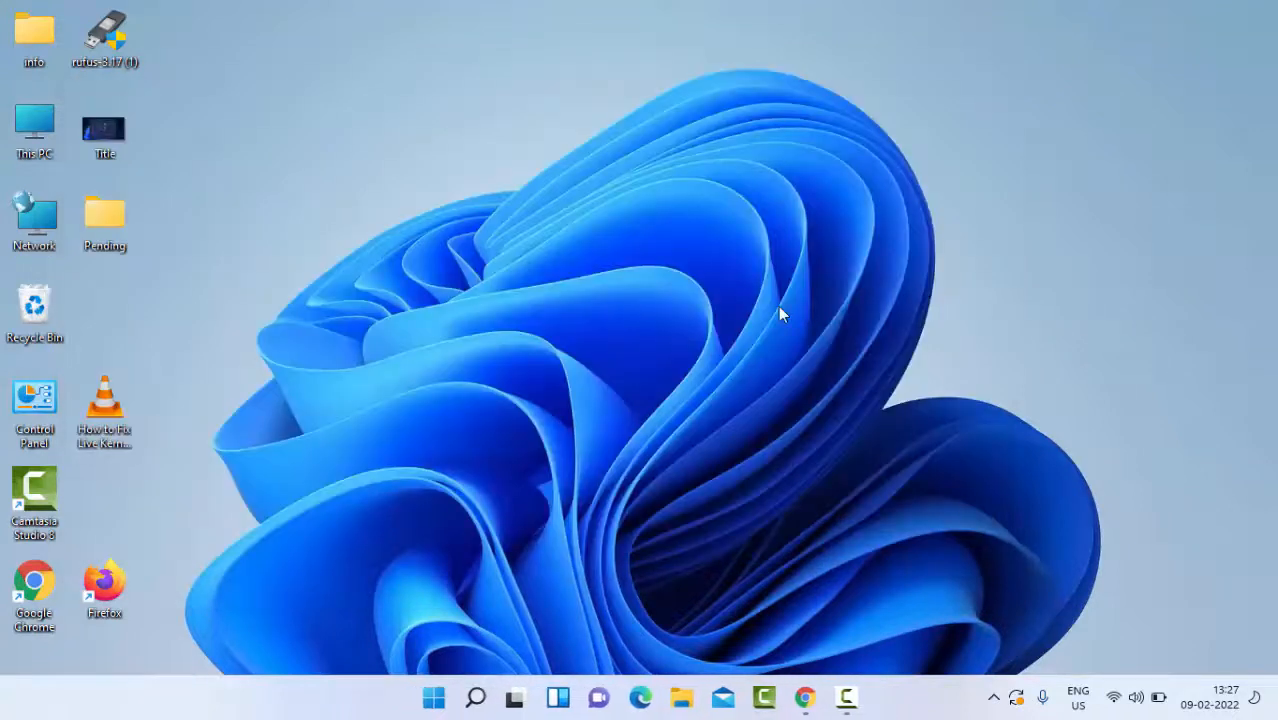
{"action": "key", "text": "Alt+F4"}
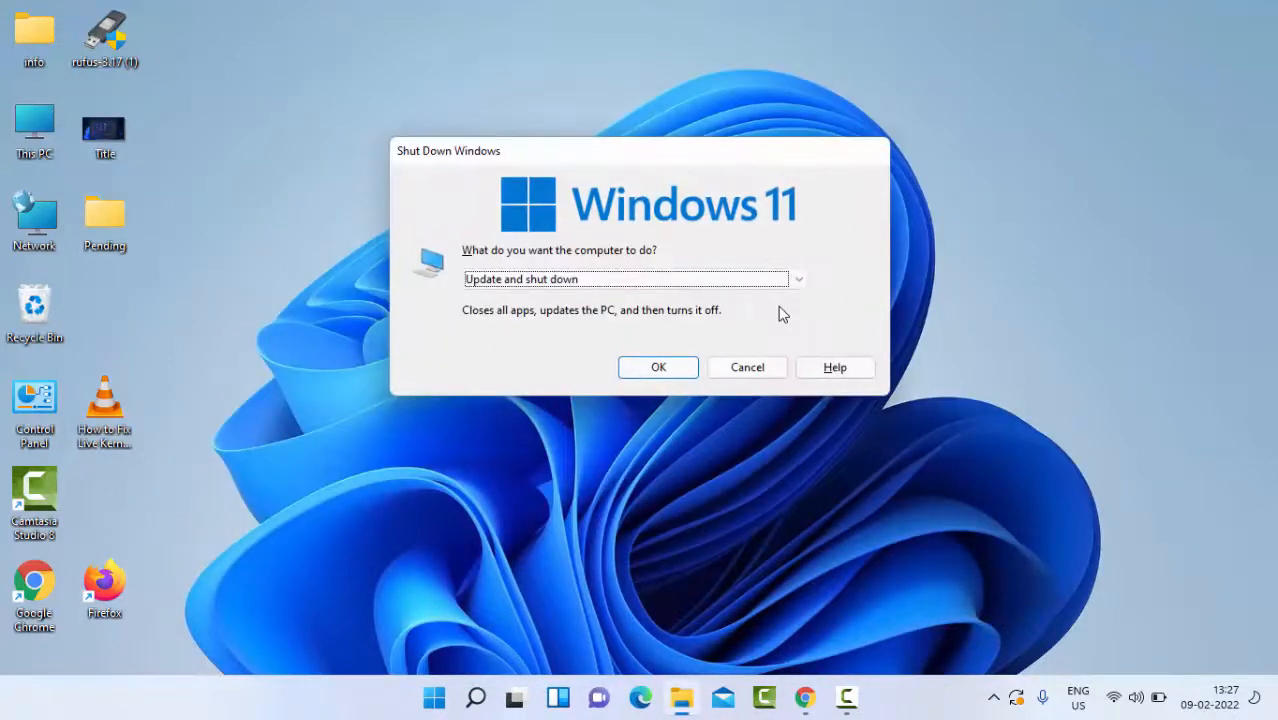
{"action": "left_click", "coordinate": [796, 280]}
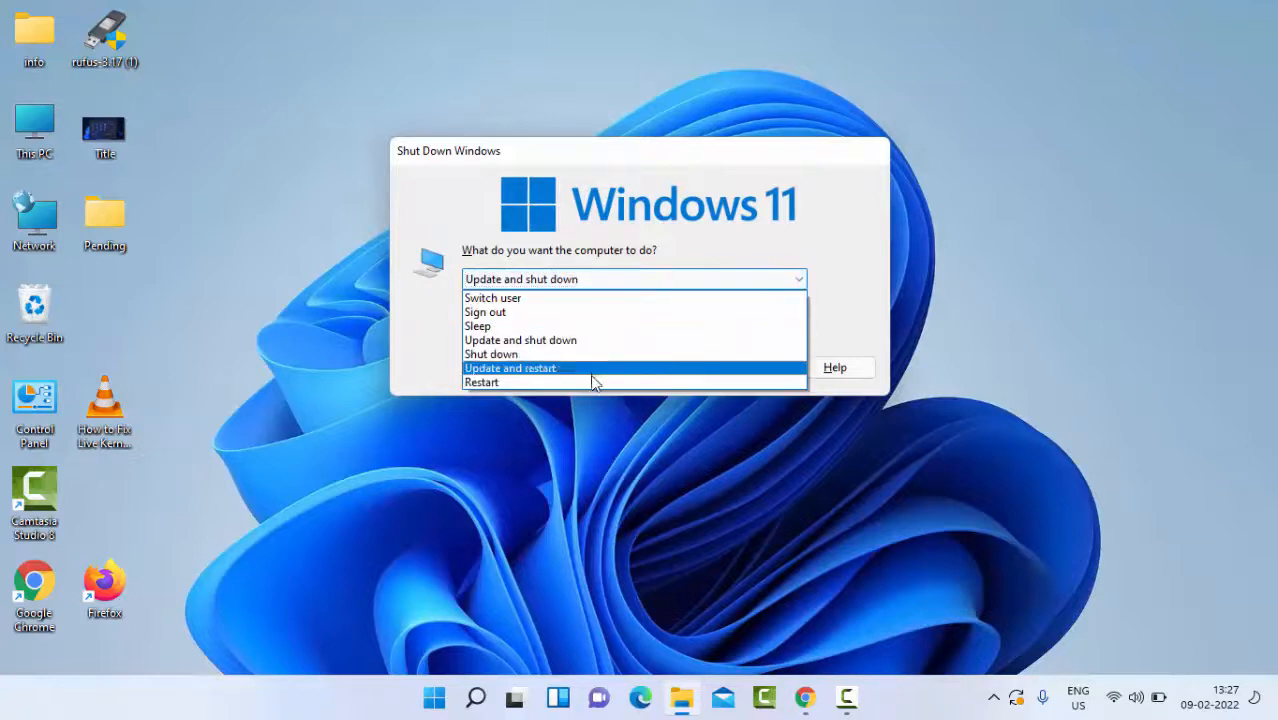